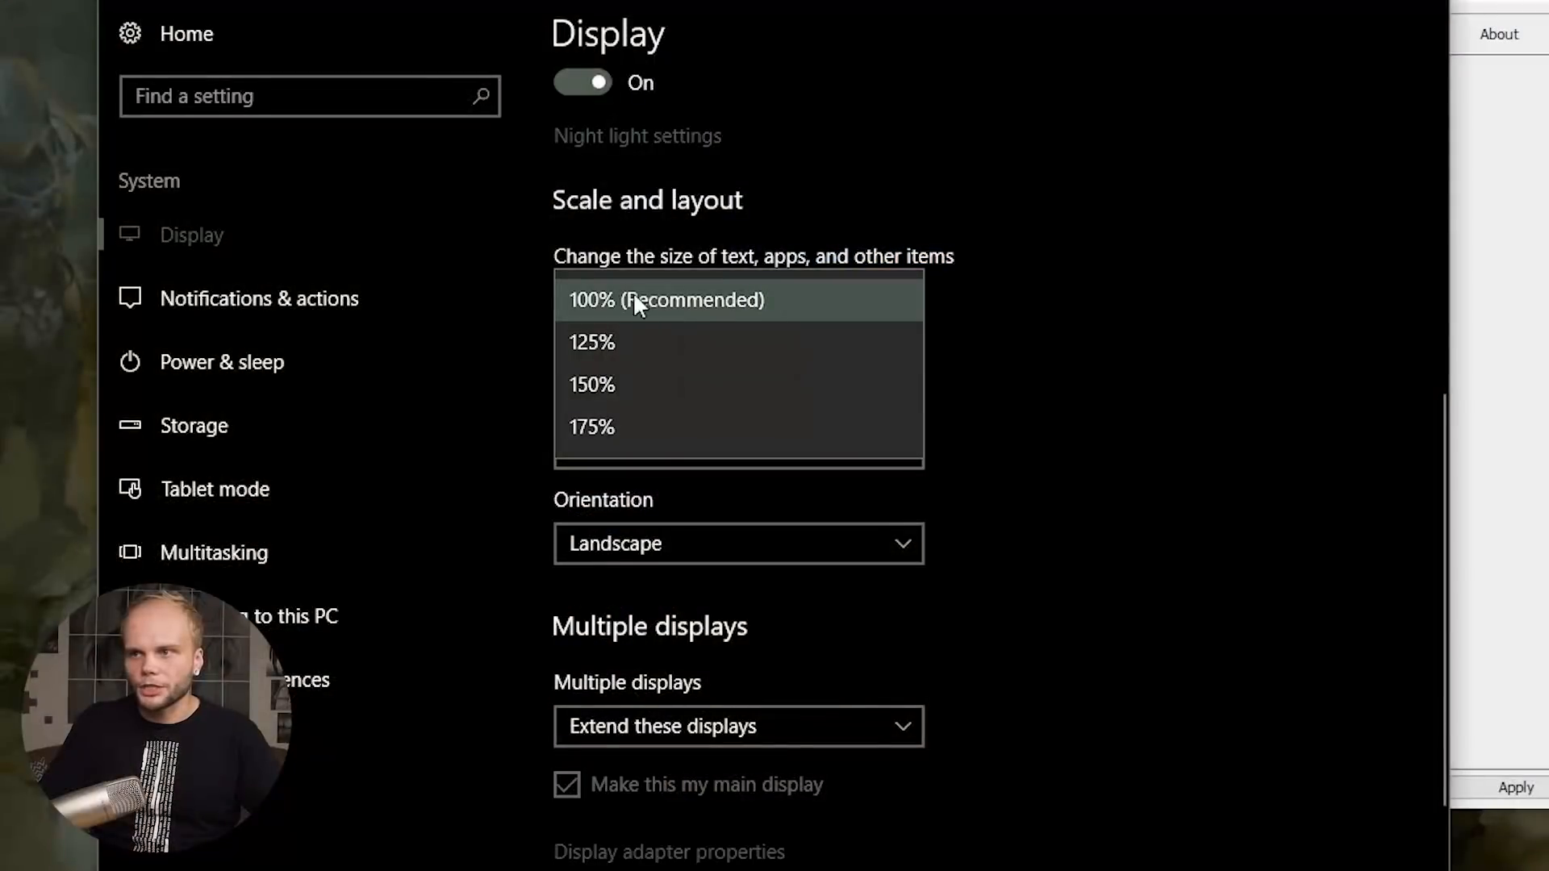
Step: Set Windows display scaling for text and apps to 100% (Recommended)
click(667, 300)
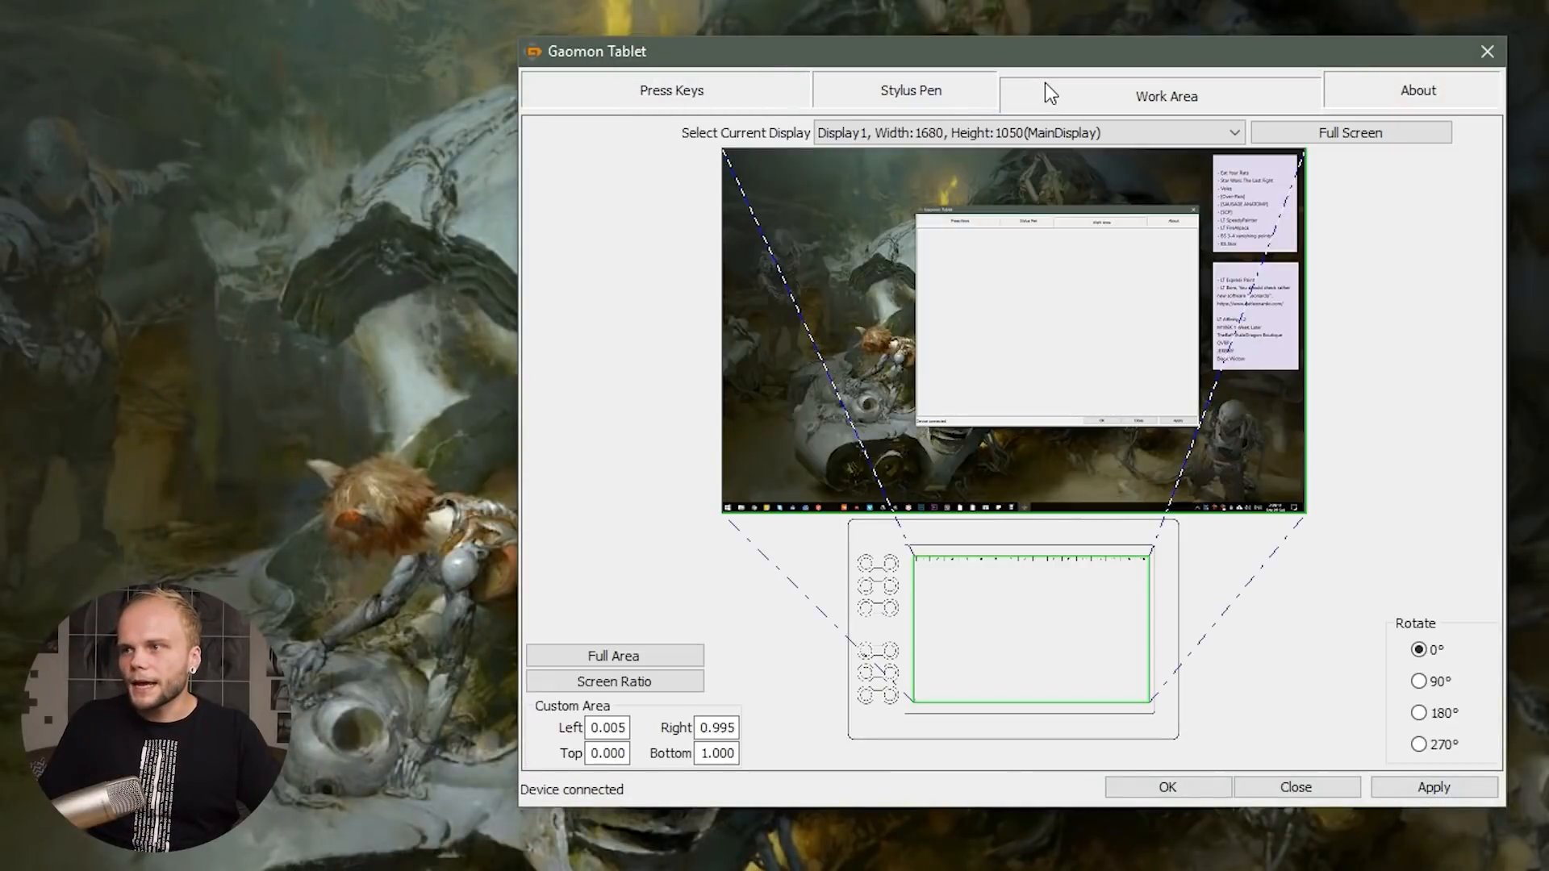
mouse_move(991, 91)
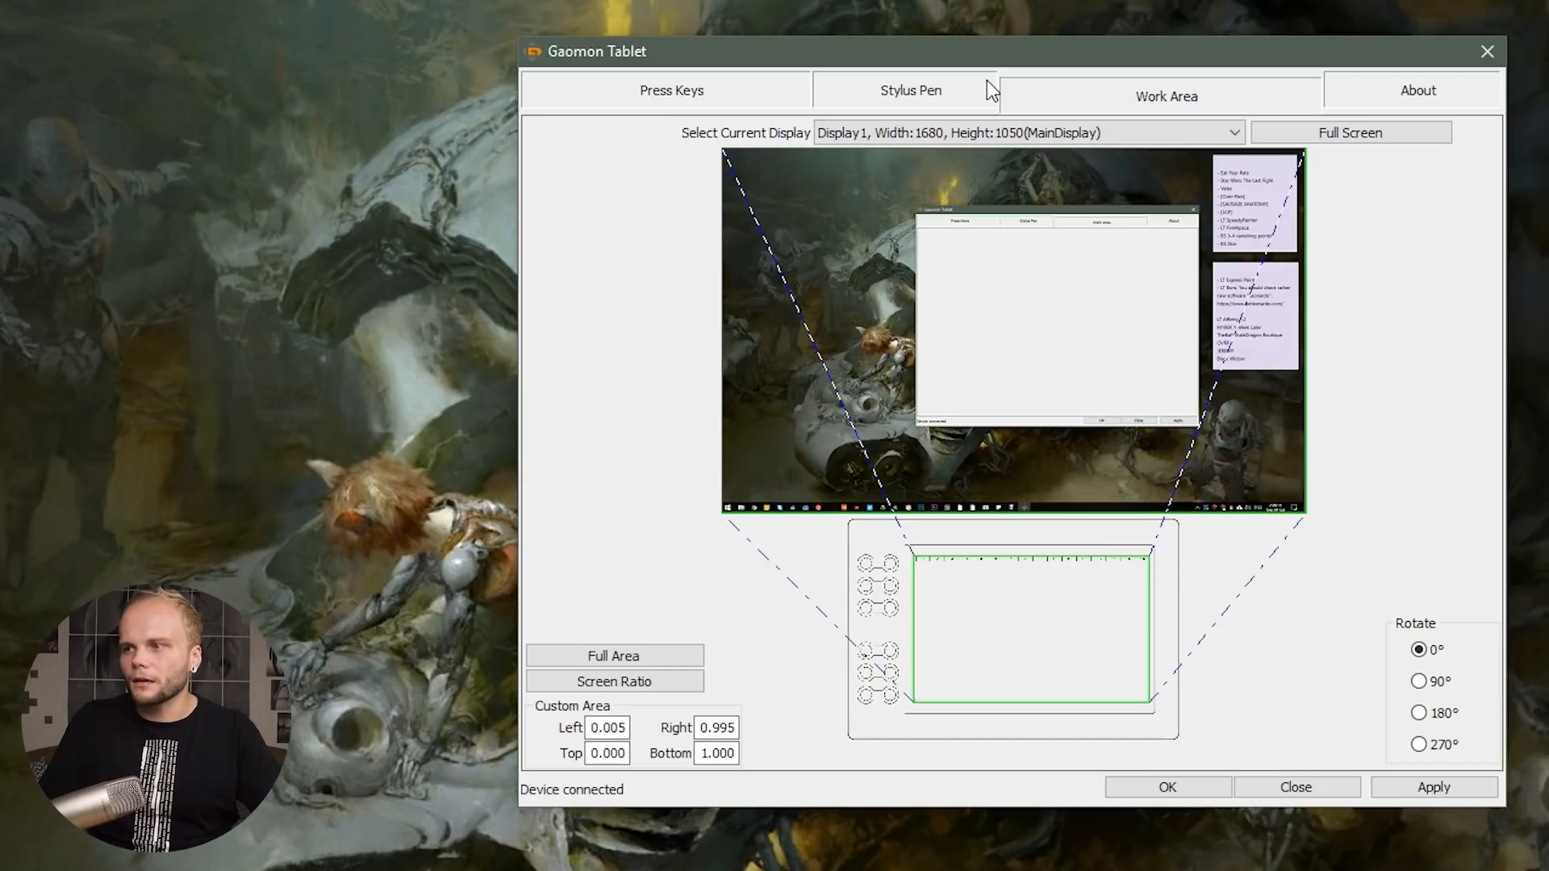
mouse_move(786, 513)
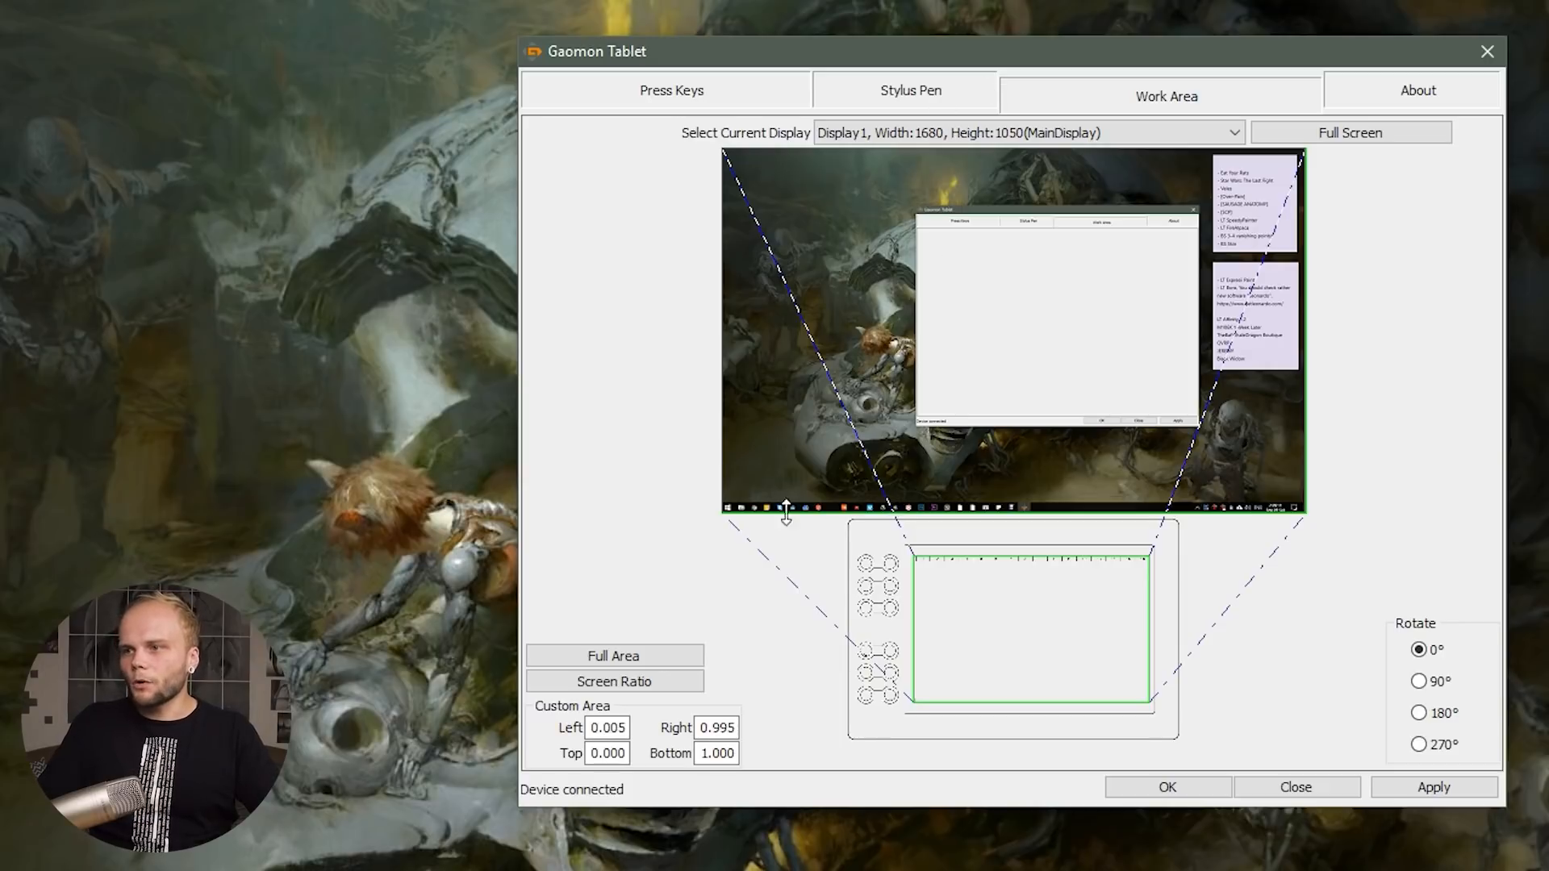
mouse_move(723, 566)
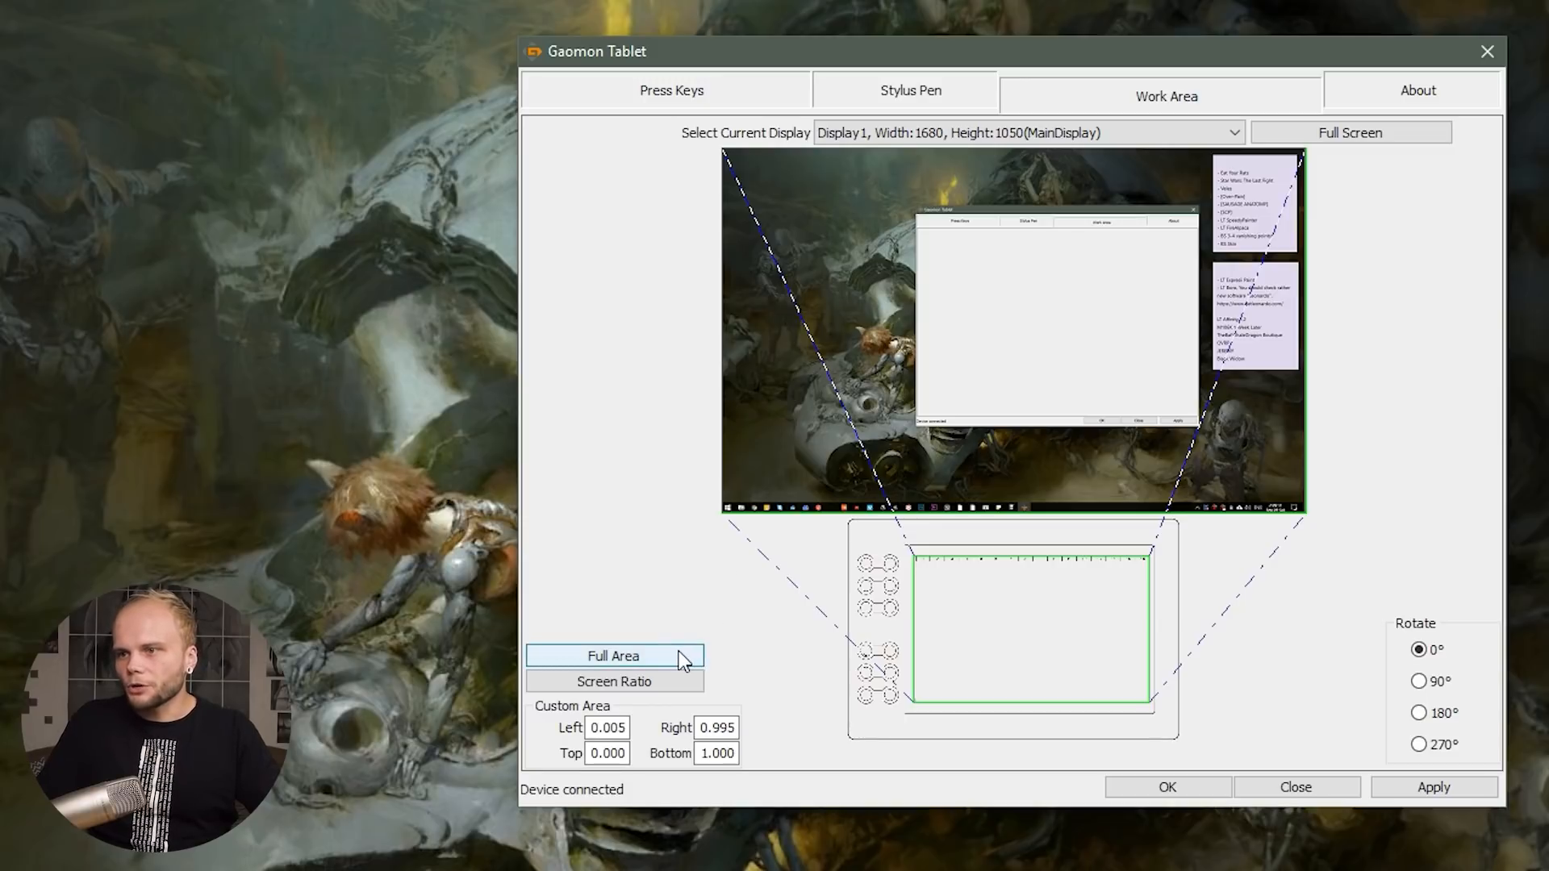
Step: Set the Gaomon tablet work area to Full Area, edges spanning 0 to 1
click(613, 655)
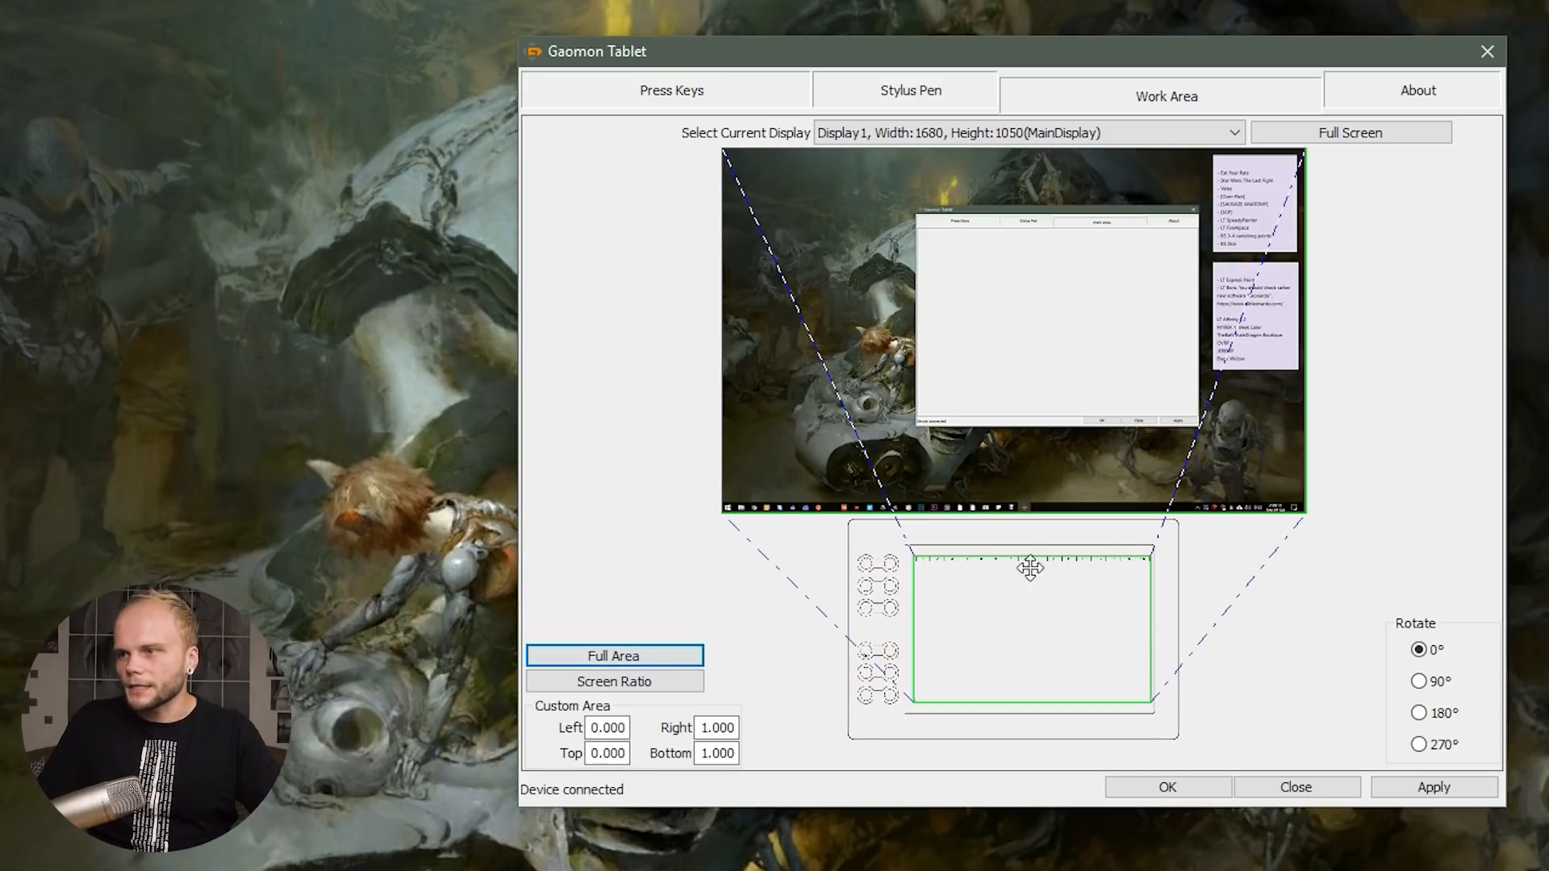